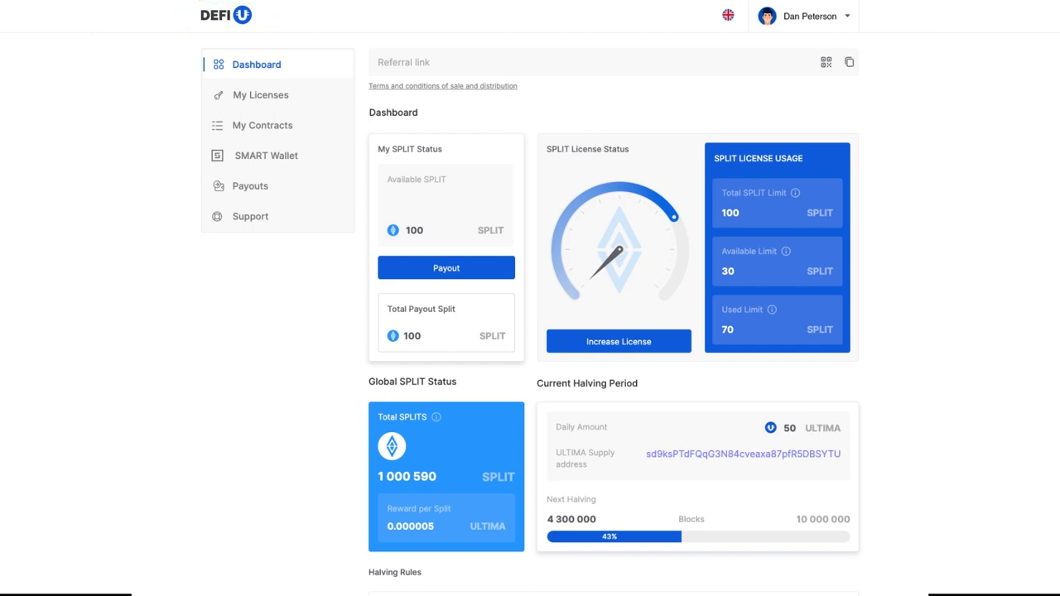
Step: Scroll the Dashboard down to the Global SPLIT Status (1,000,590 SPLITs, 0.000005 ULTIMA reward) and Halving Period panels
click(257, 63)
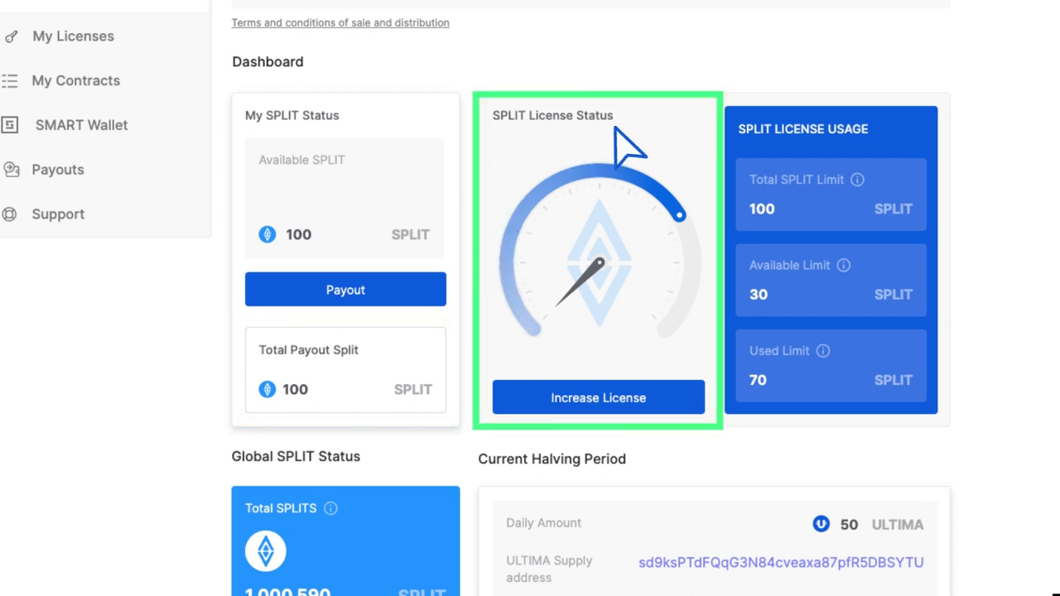
mouse_move(637, 140)
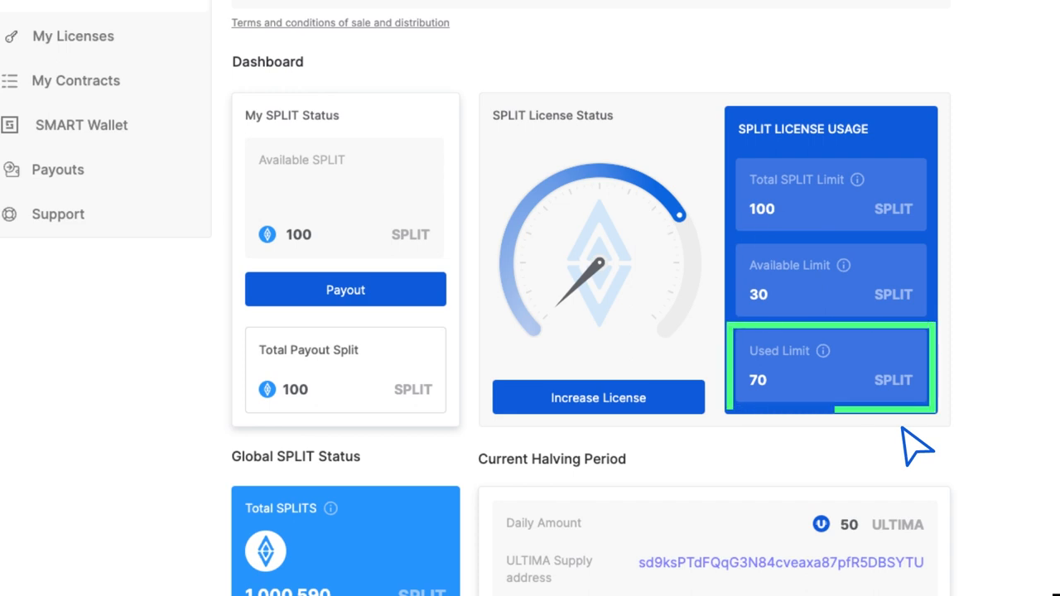
scroll(down, 3)
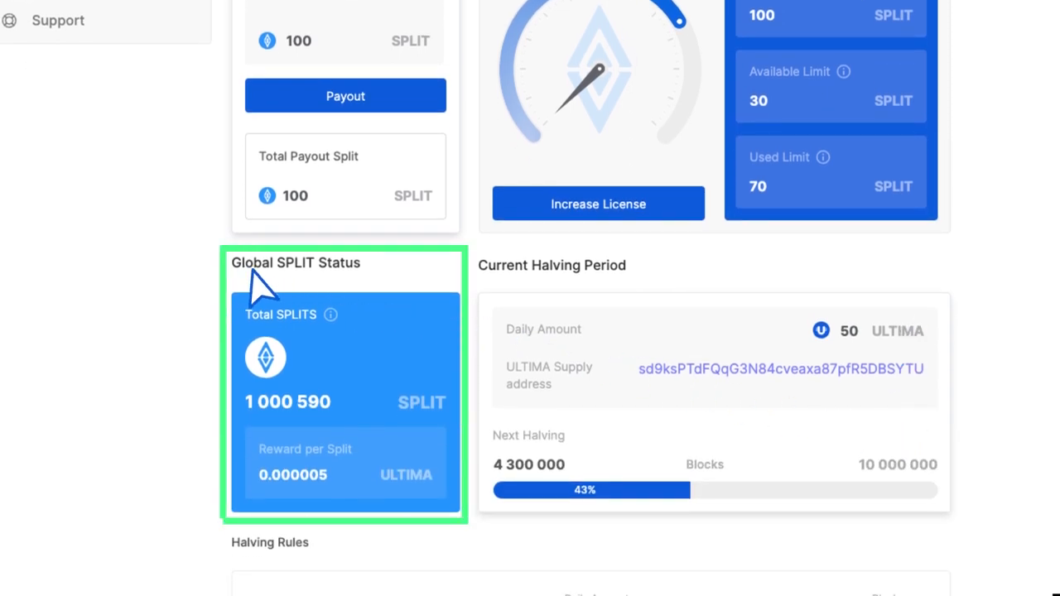
mouse_move(273, 417)
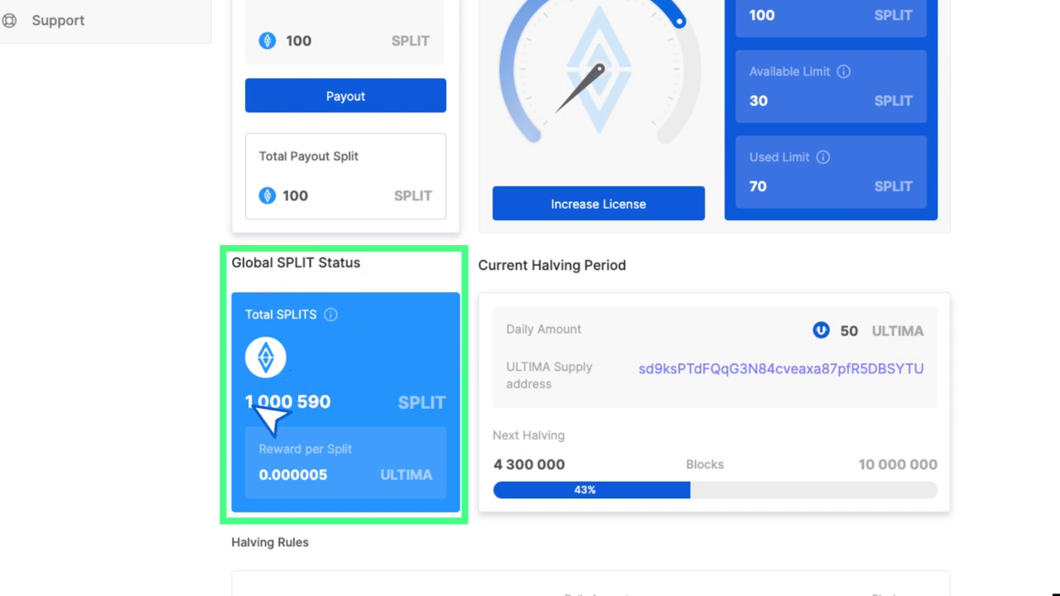
mouse_move(363, 428)
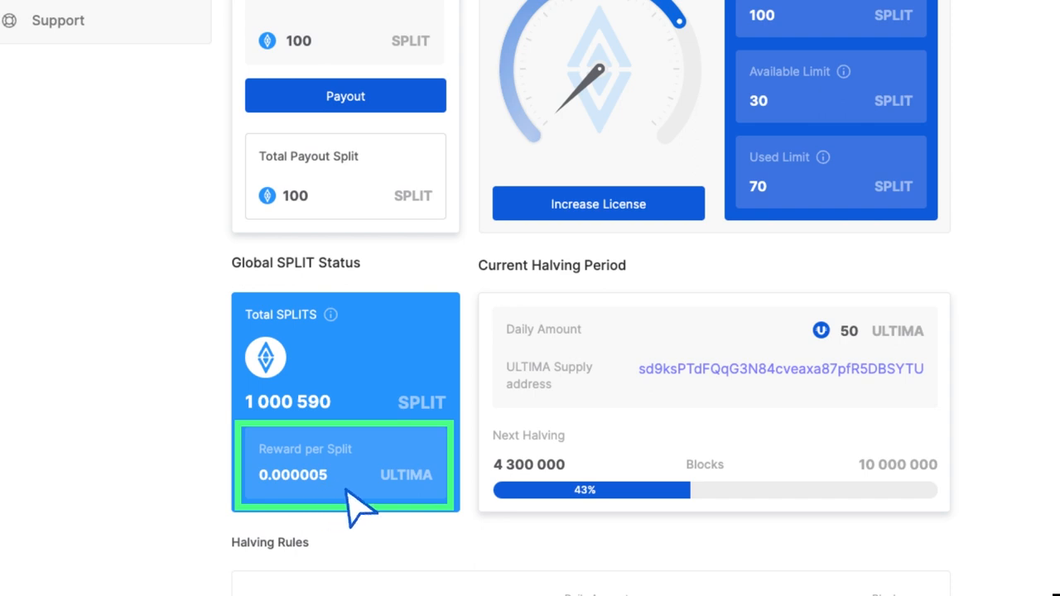
mouse_move(490, 543)
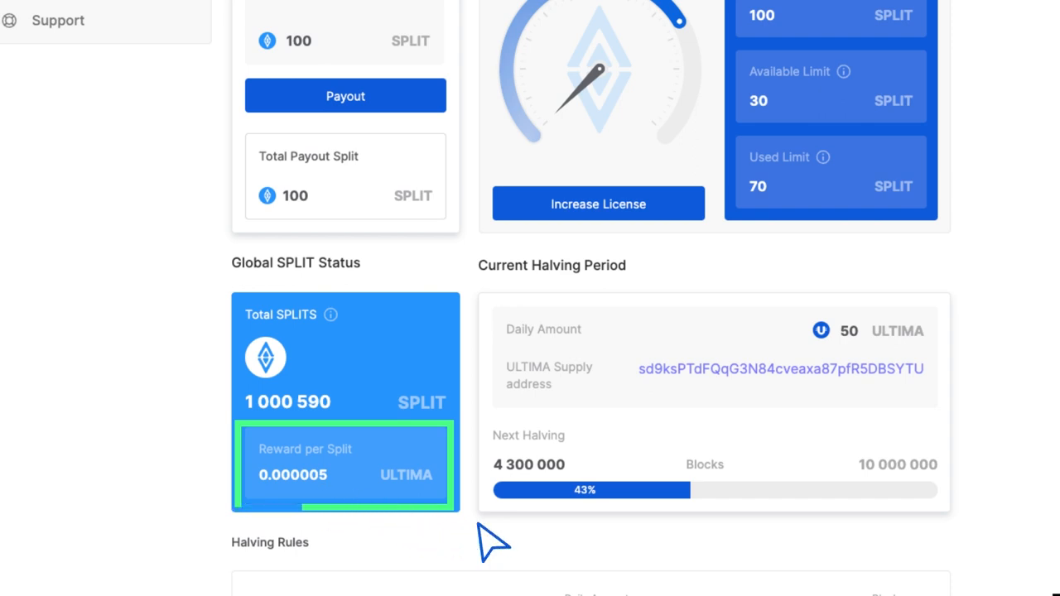
mouse_move(534, 298)
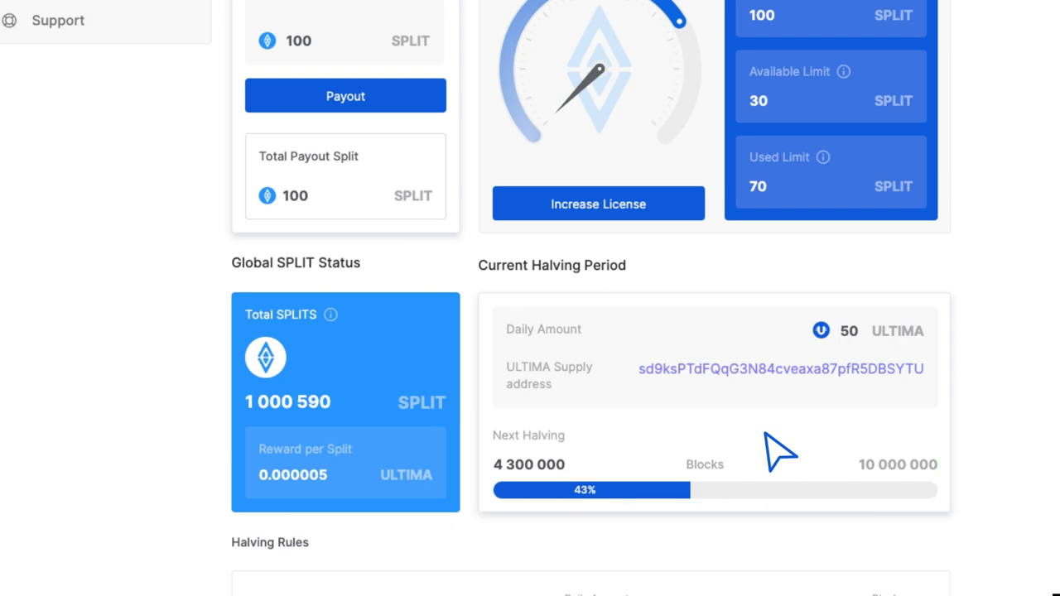
Step: Scroll down to the Halving Rules chart of daily ULTIMA amounts from 50 down to 1 per block range
scroll(down, 3)
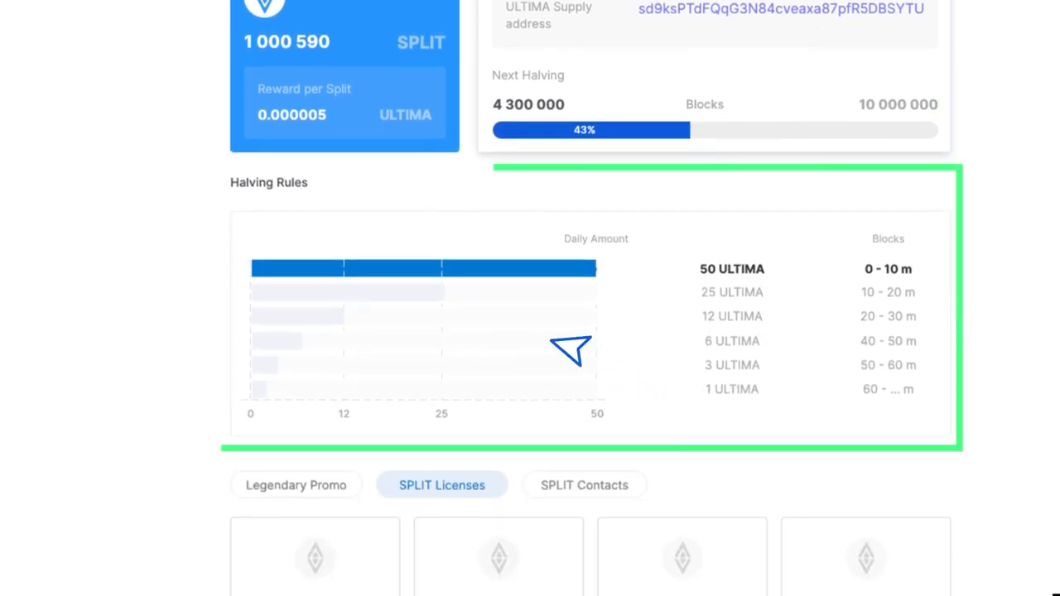
mouse_move(268, 215)
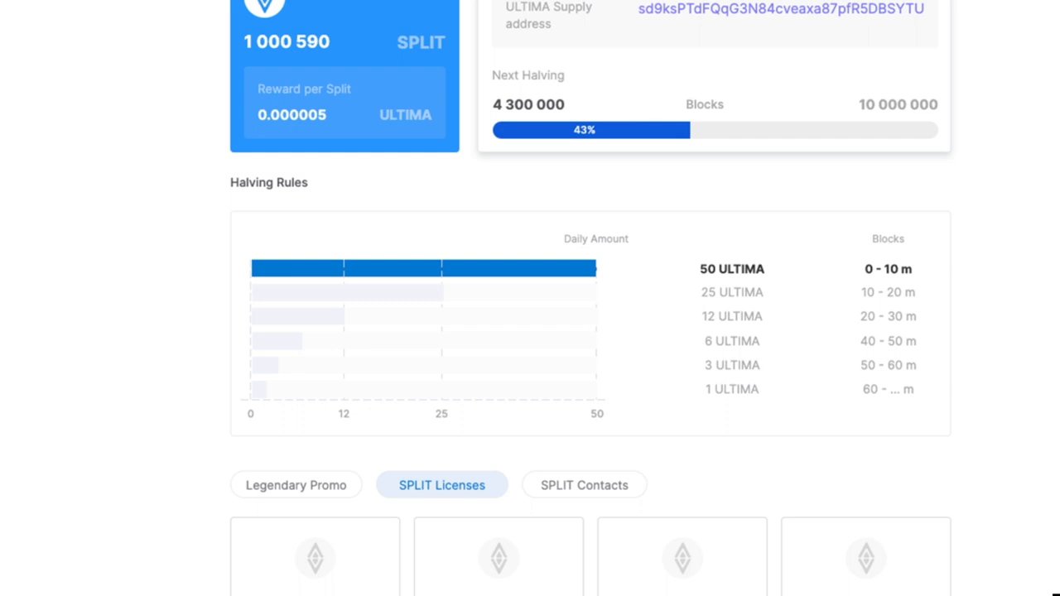
Step: Review the offers section: SPLIT licenses, SPLIT contracts and Legendary Promo licenses
scroll(down, 3)
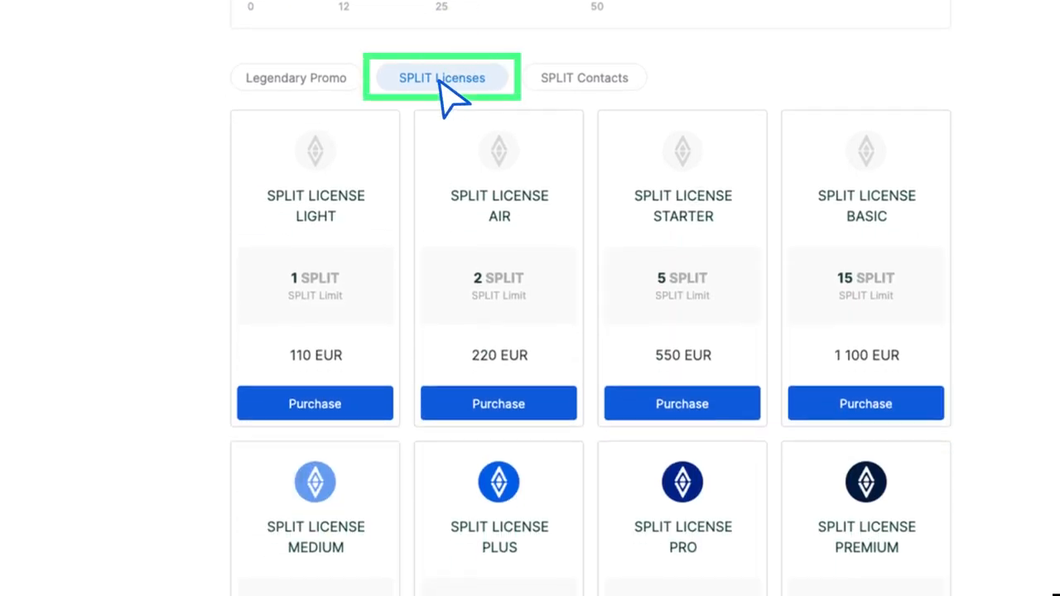
click(583, 77)
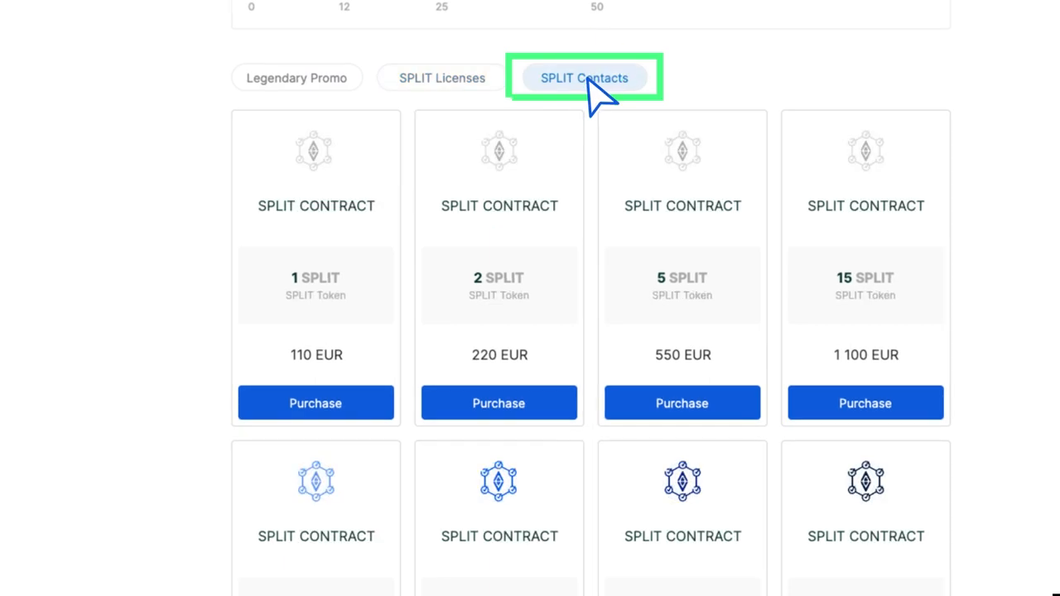
click(296, 78)
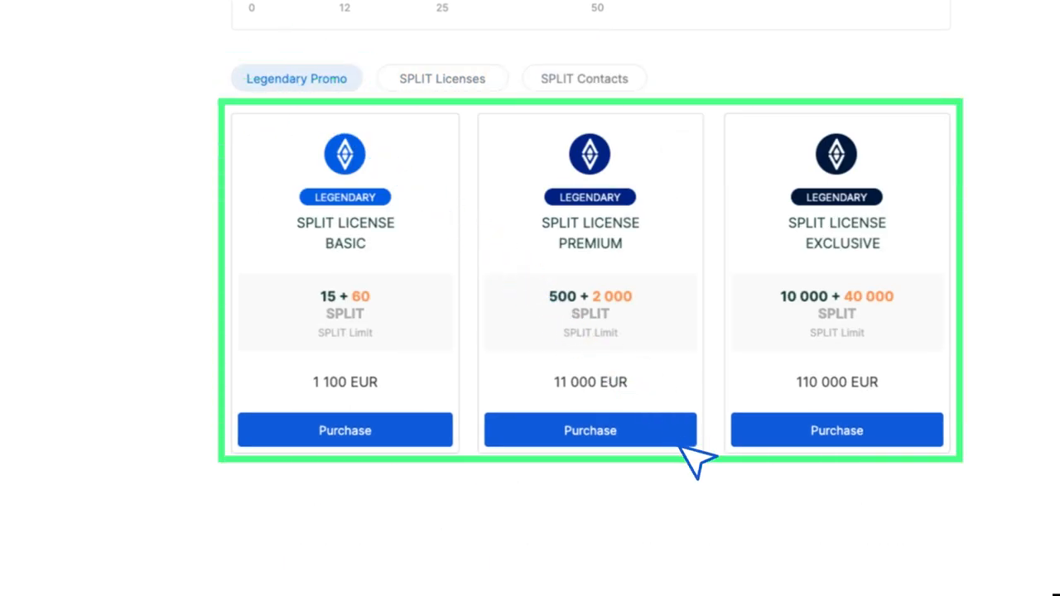
mouse_move(720, 488)
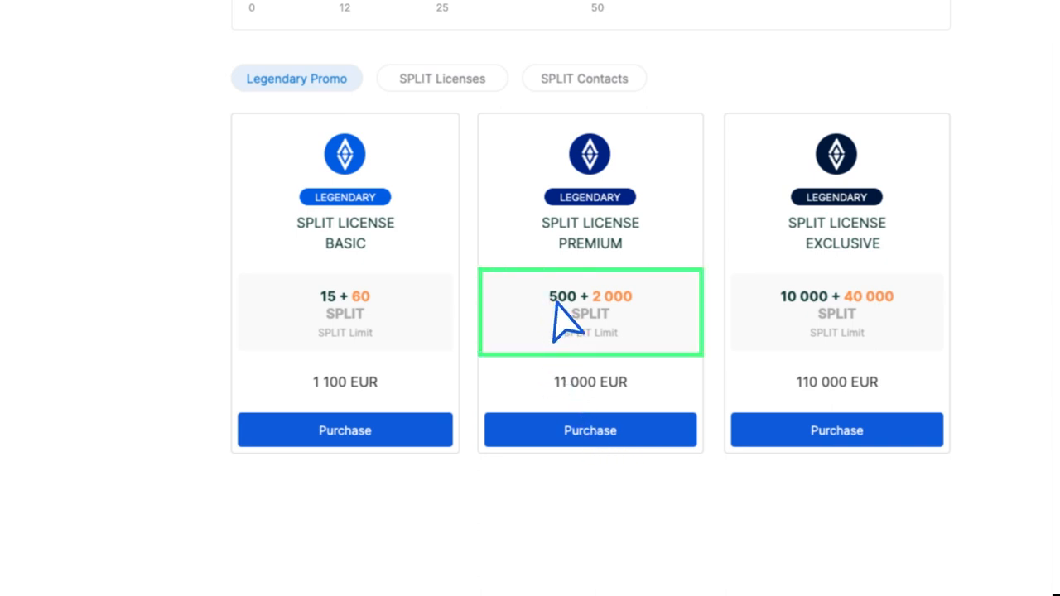
mouse_move(663, 323)
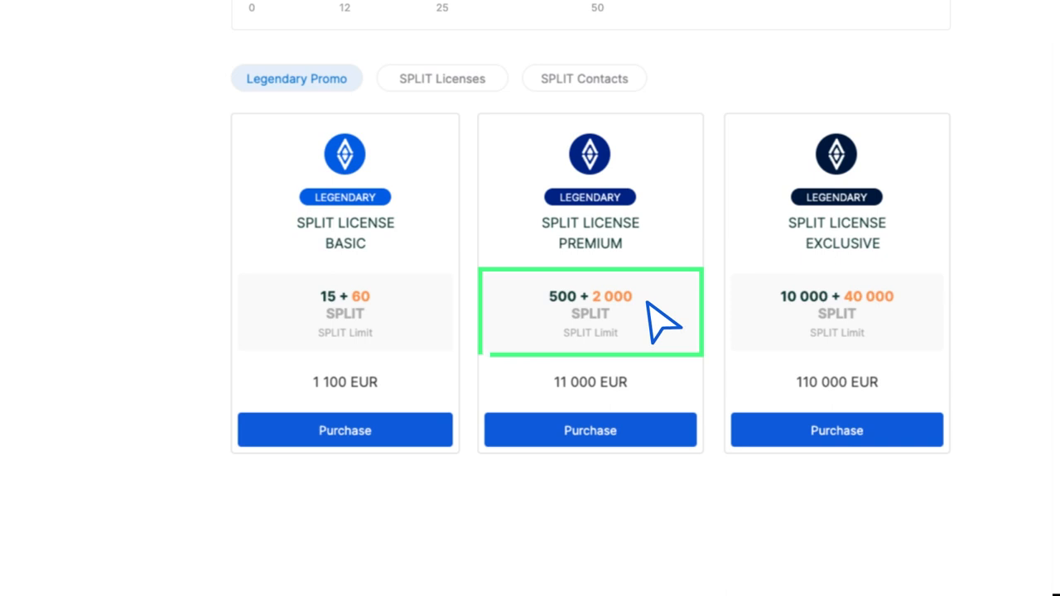
Step: Return to the top of the Dashboard
scroll(down, 3)
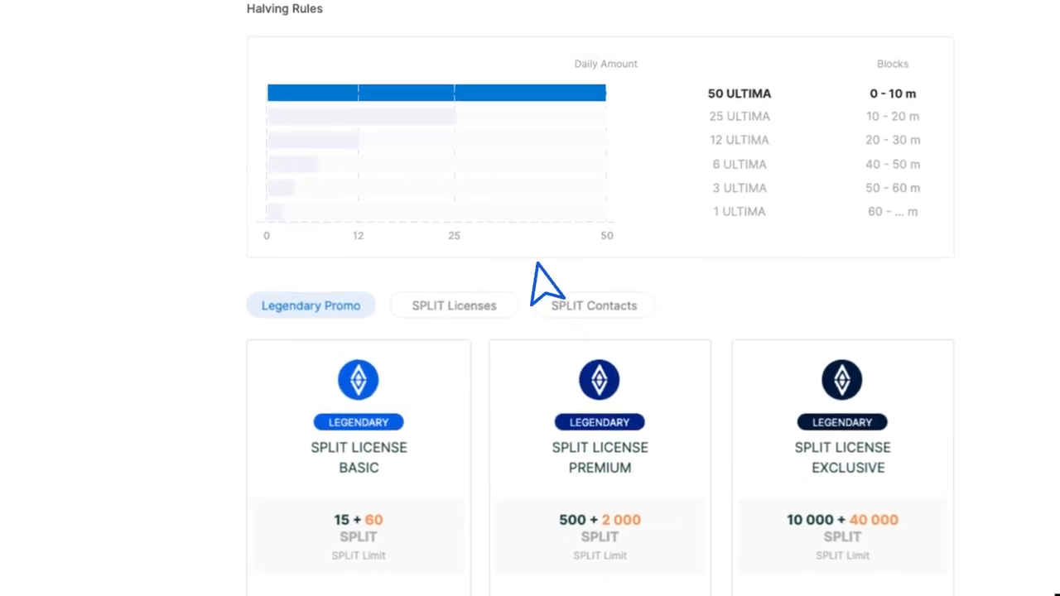
click(156, 129)
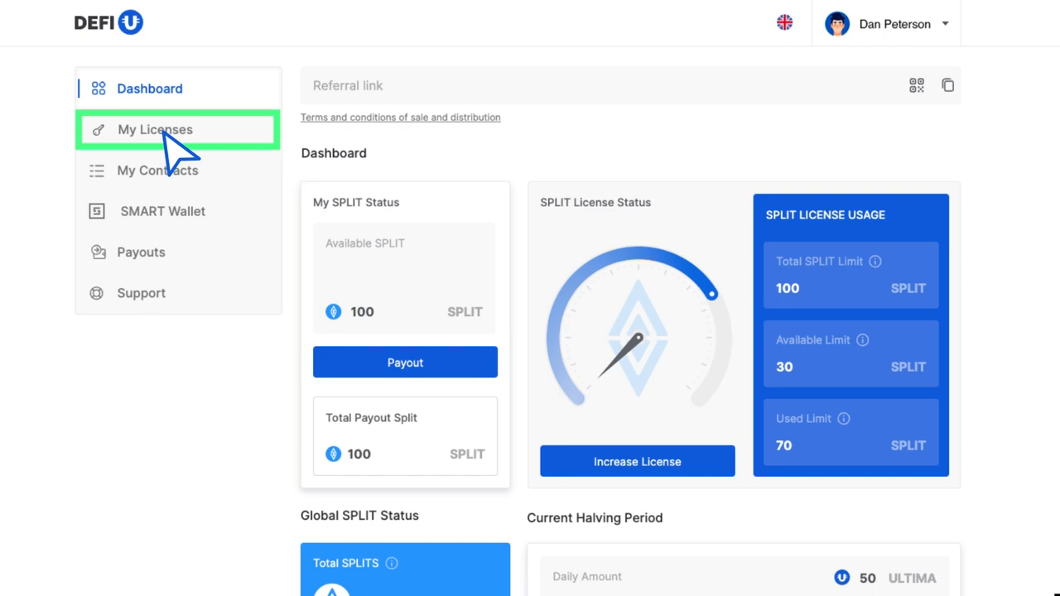
Step: Show the My Licenses page's License Keys list with orders, types, amounts and activation statuses
click(156, 129)
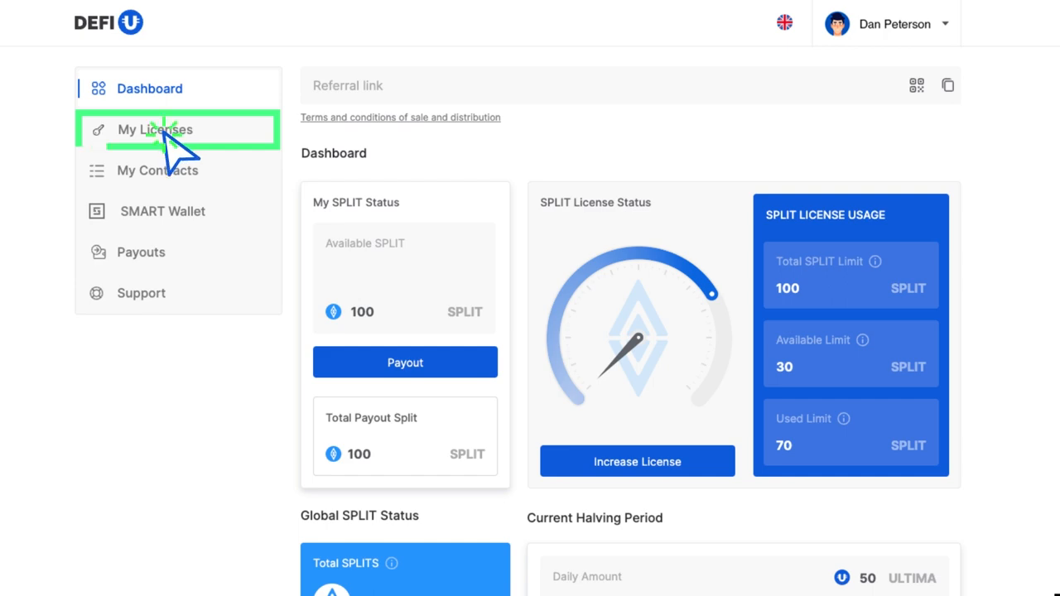
click(155, 129)
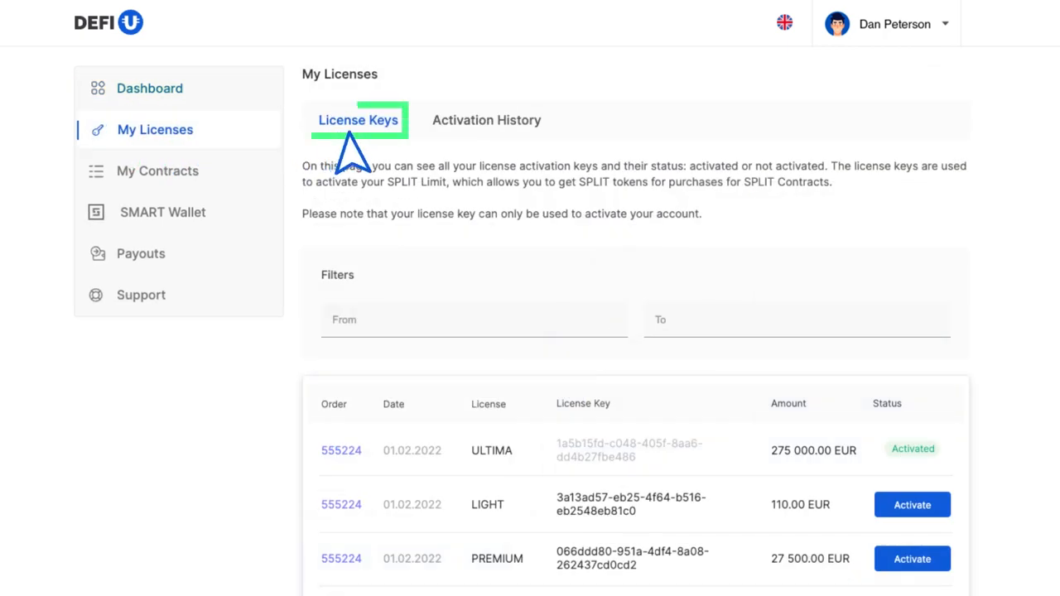
scroll(down, 3)
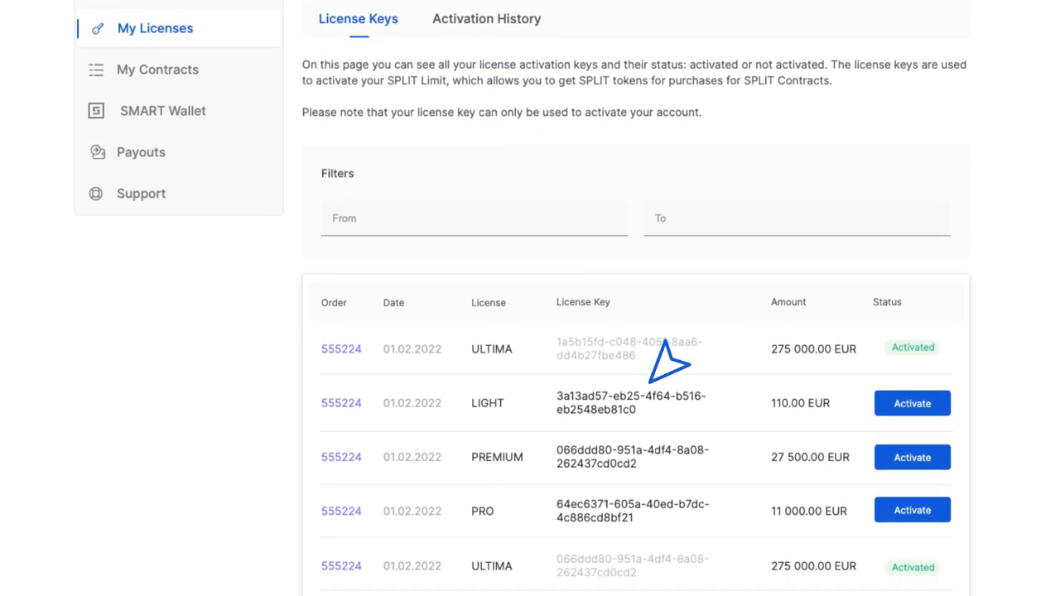
scroll(down, 3)
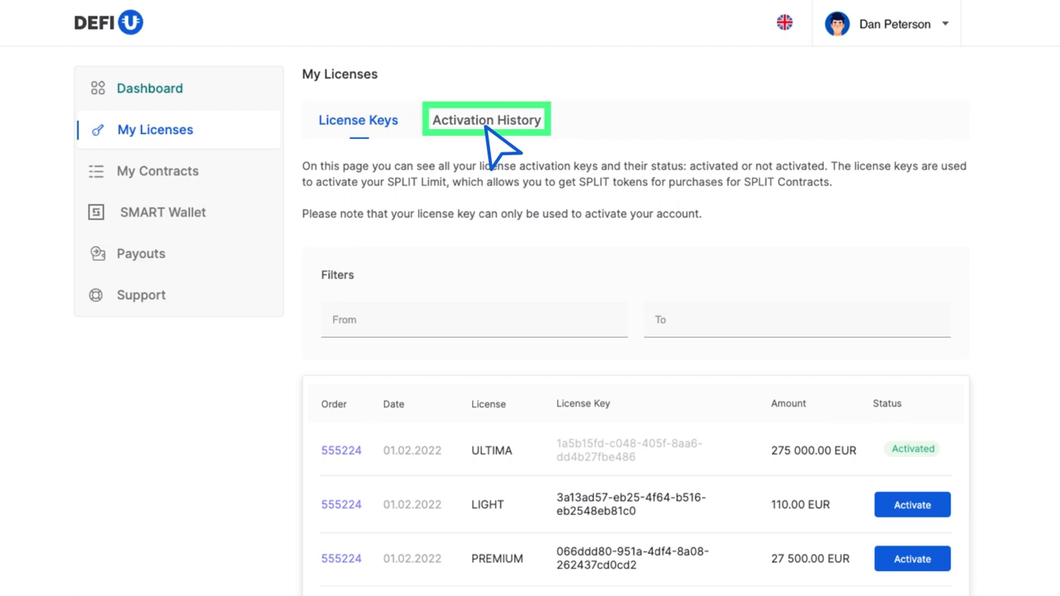
Step: View the Activation History, then revisit the License Keys list to check the key dates
click(487, 119)
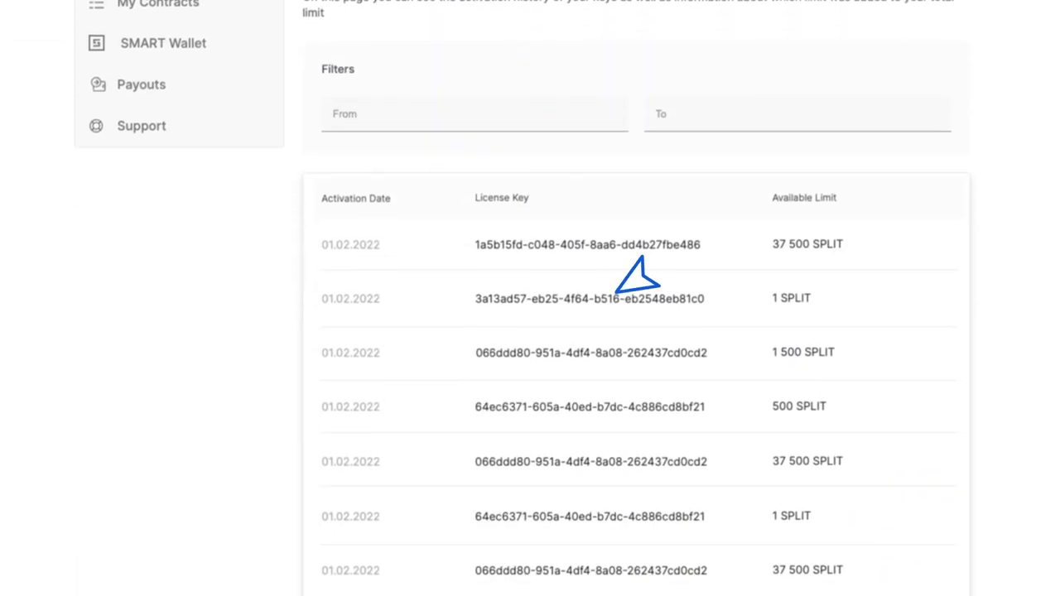
scroll(down, 3)
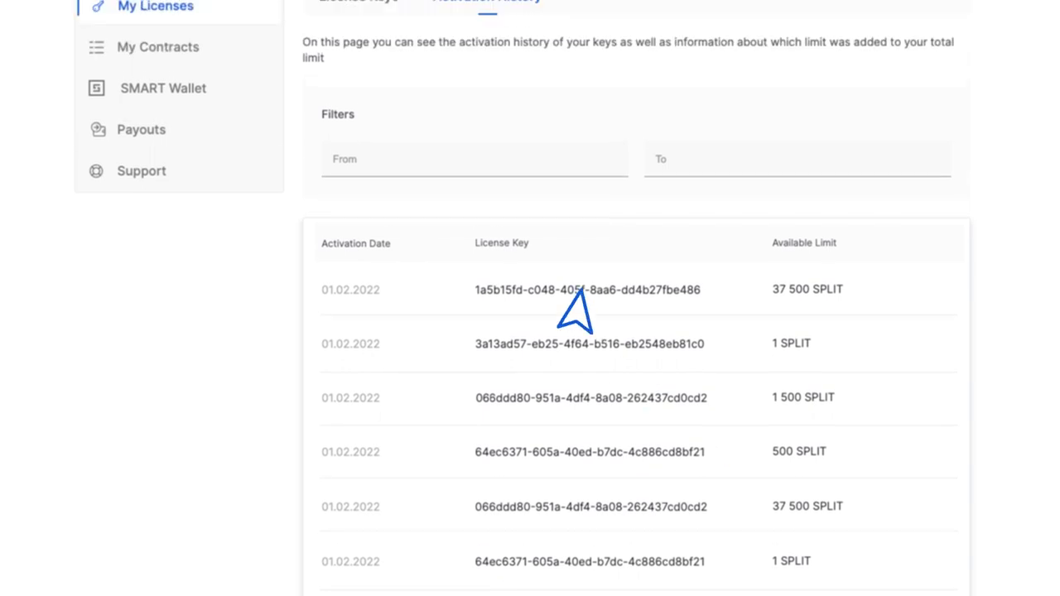
click(358, 120)
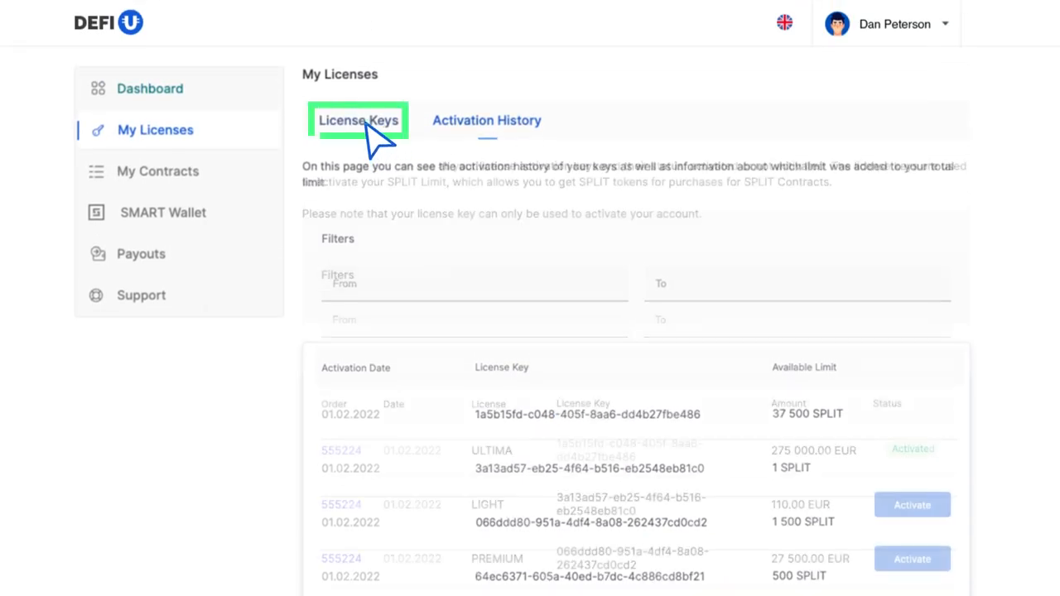
scroll(down, 3)
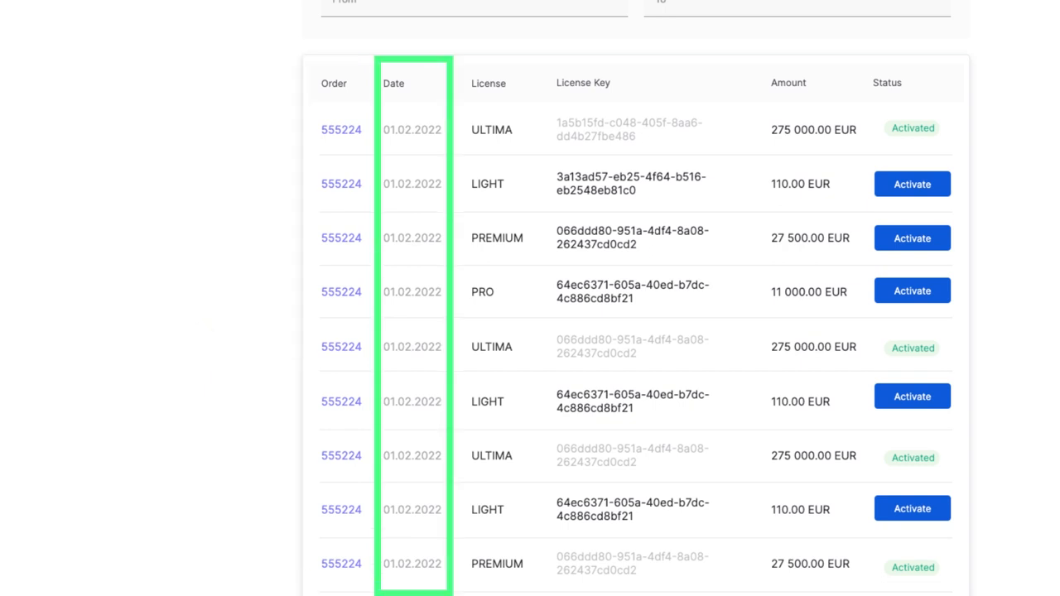
mouse_move(497, 83)
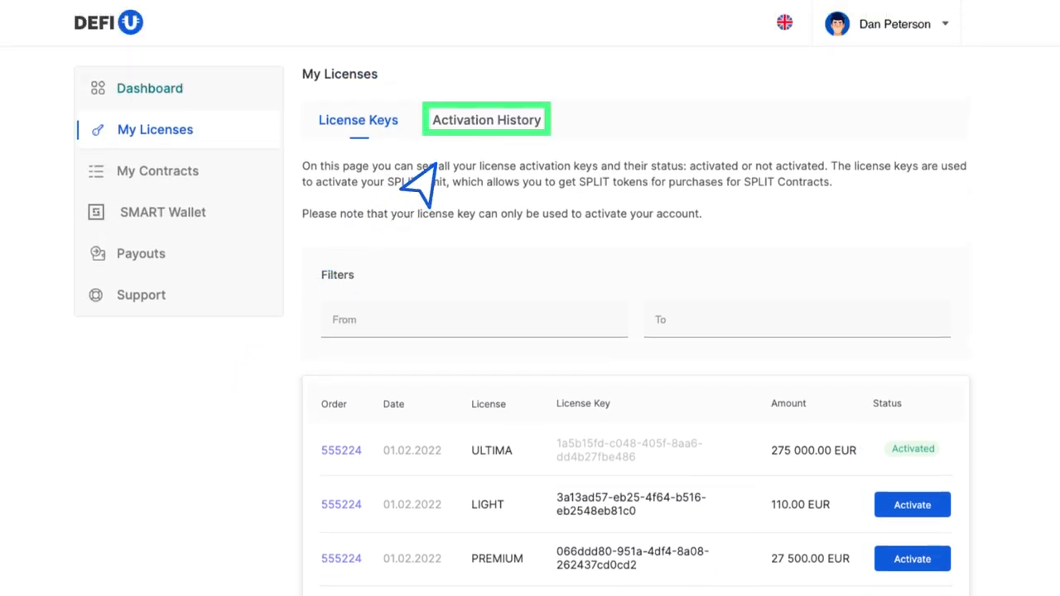
Step: Show the Activation History again with each key's activation date and available SPLIT limit
click(487, 119)
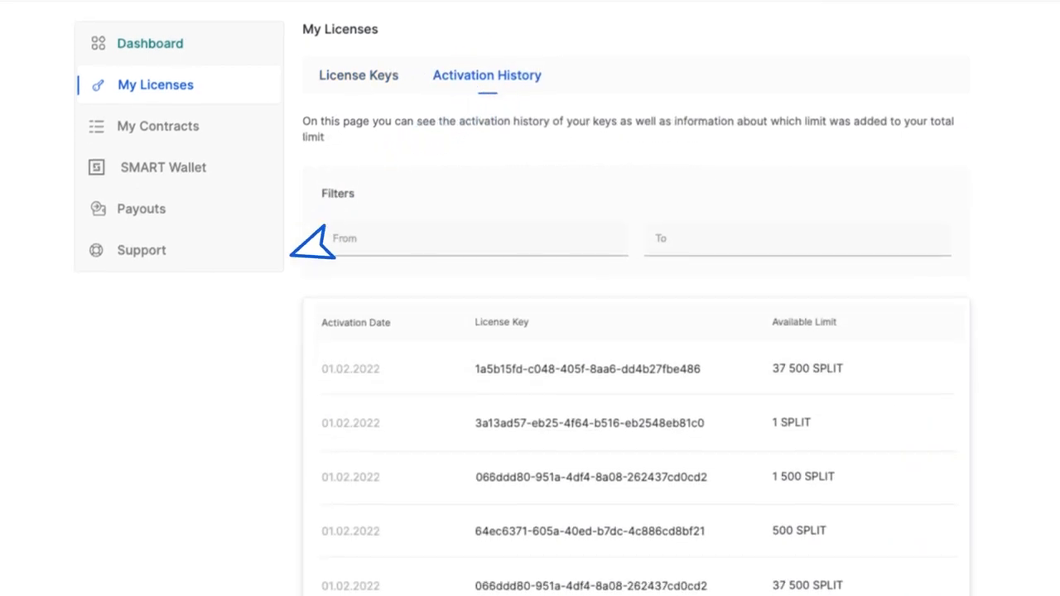
scroll(down, 3)
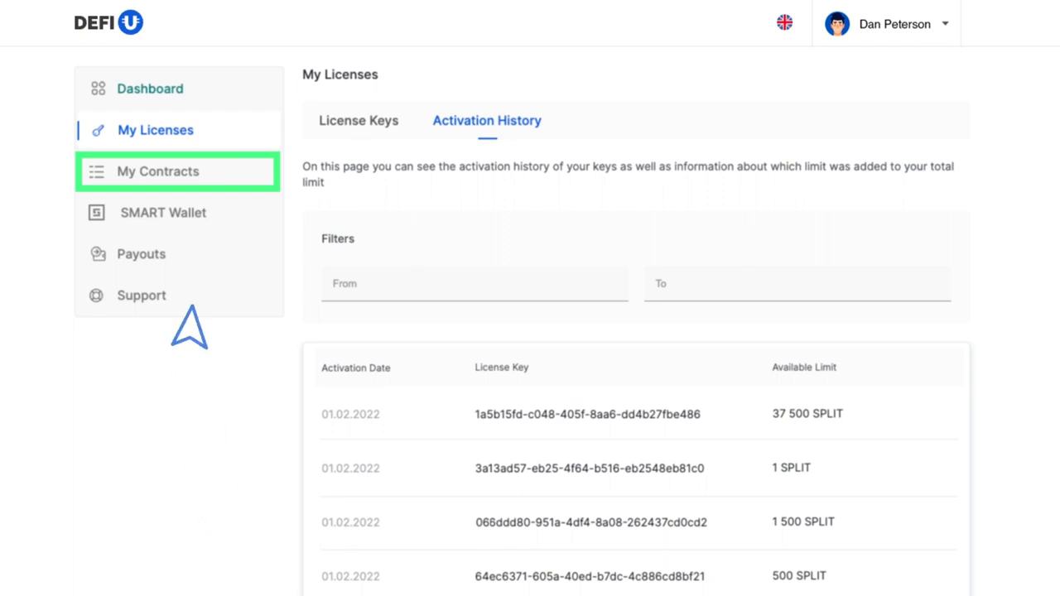
Step: Review the My Contracts table of SPLIT contracts, then show the SMART Wallet download page
click(157, 171)
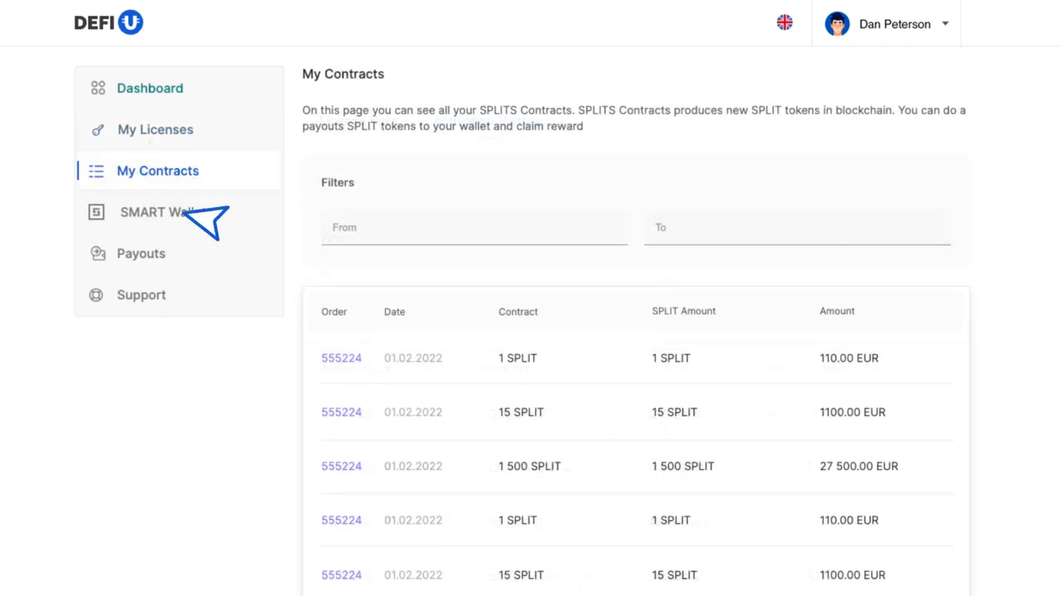
scroll(down, 3)
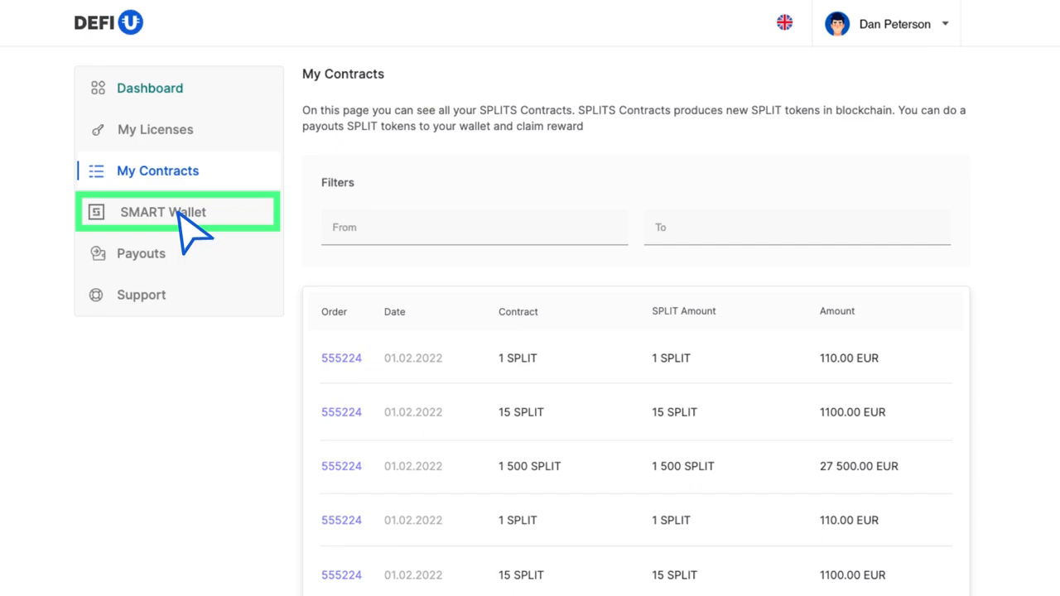
click(162, 212)
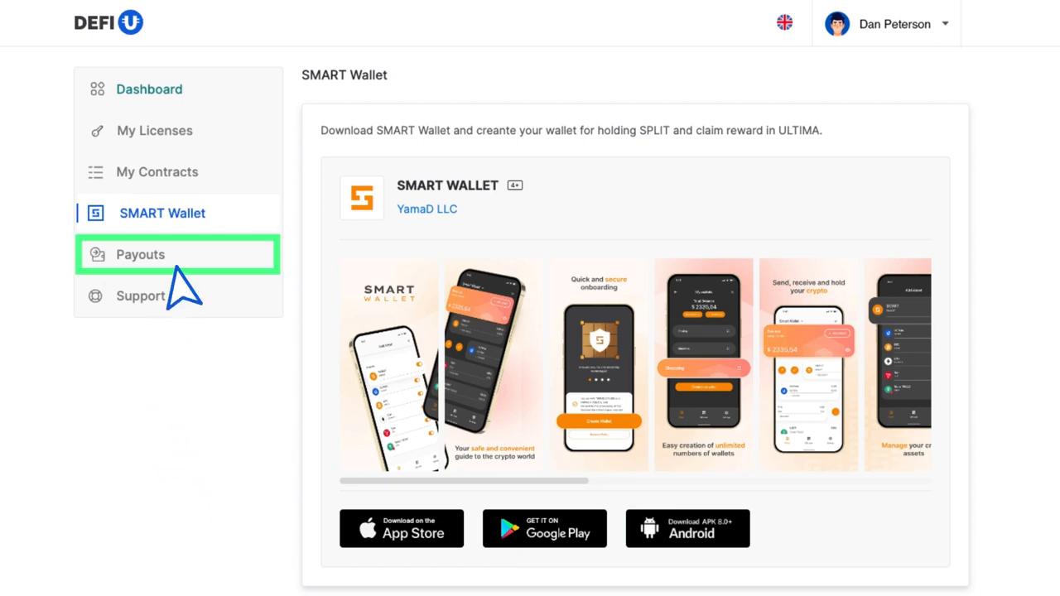
Step: Show the Payouts page's Payout History of IDs, wallet addresses, SPLIT amounts and statuses
click(139, 256)
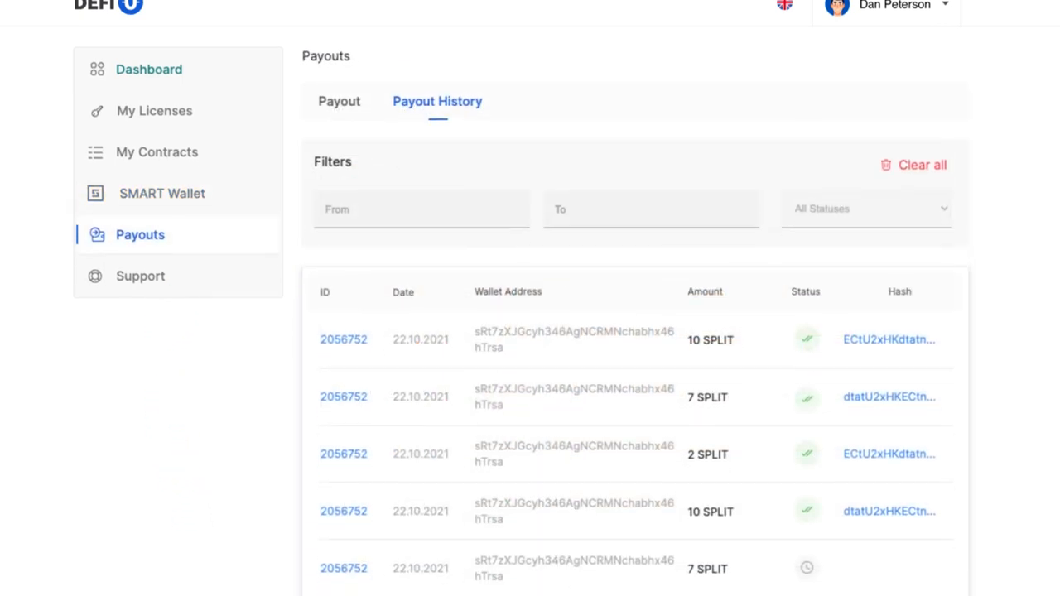
scroll(down, 3)
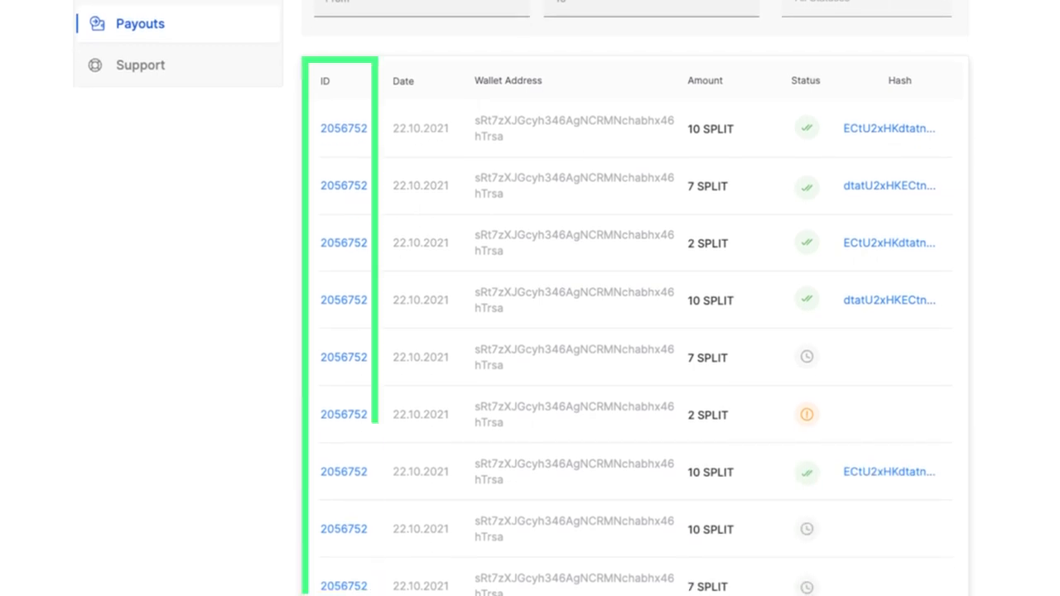
click(706, 79)
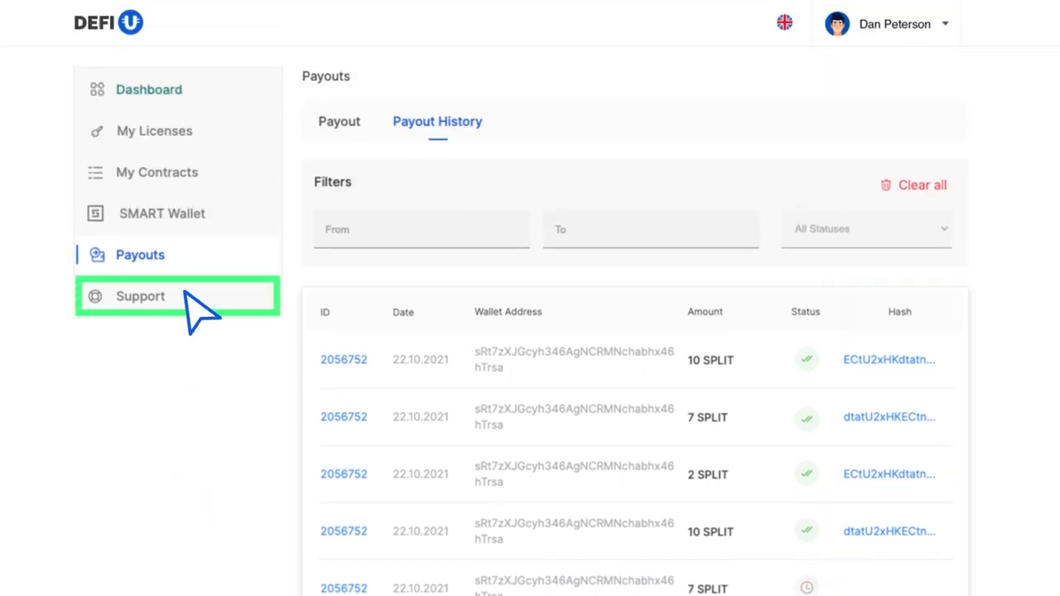
Step: View the Support request form, then return to the Dashboard
click(139, 294)
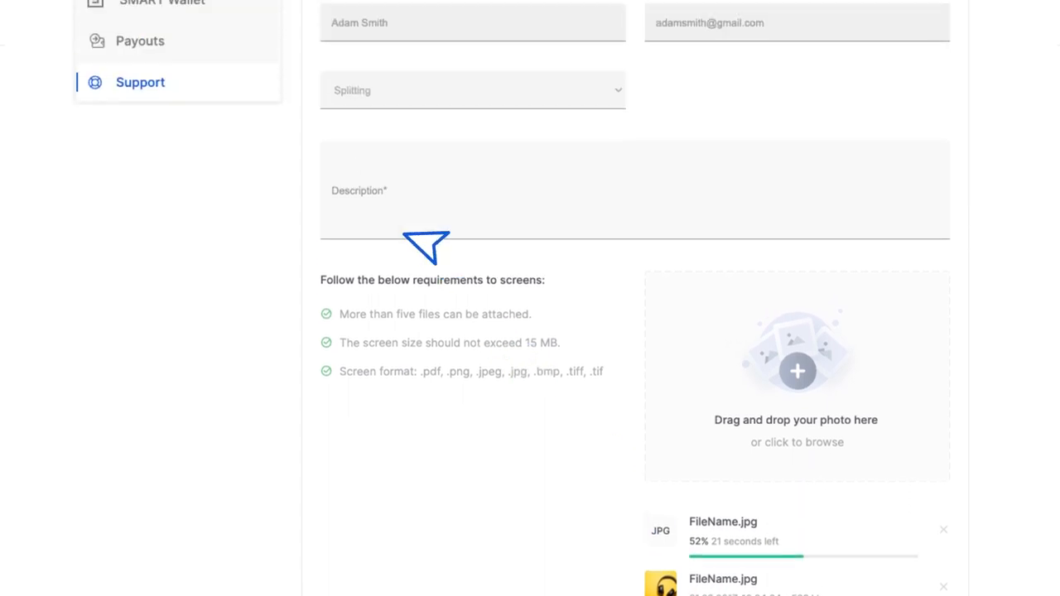
click(149, 89)
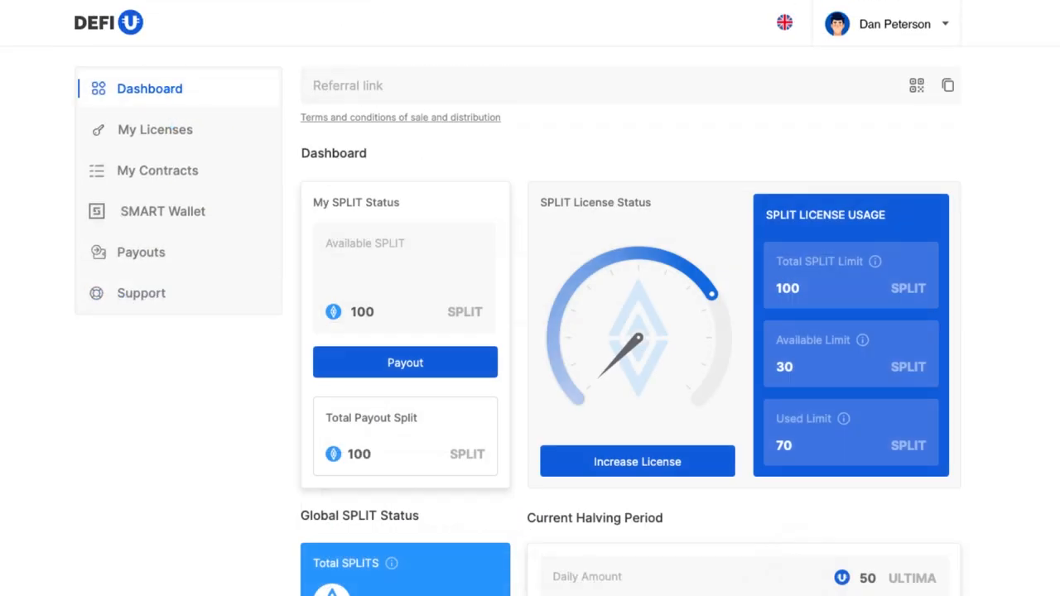